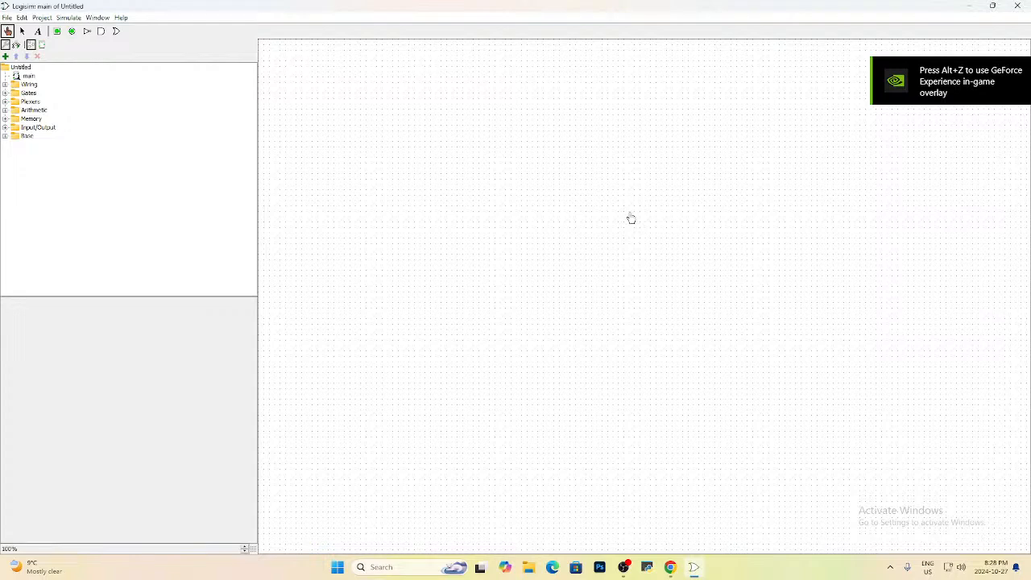
{"action": "mouse_move", "coordinate": [592, 199]}
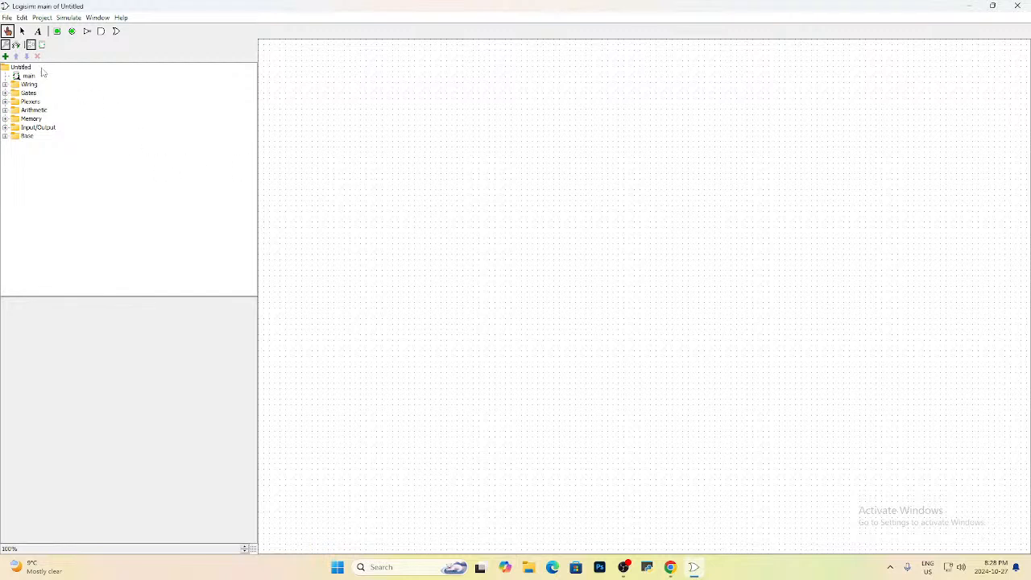
Step: Expand the Wiring library in the explorer pane
{"action": "left_click", "coordinate": [11, 84]}
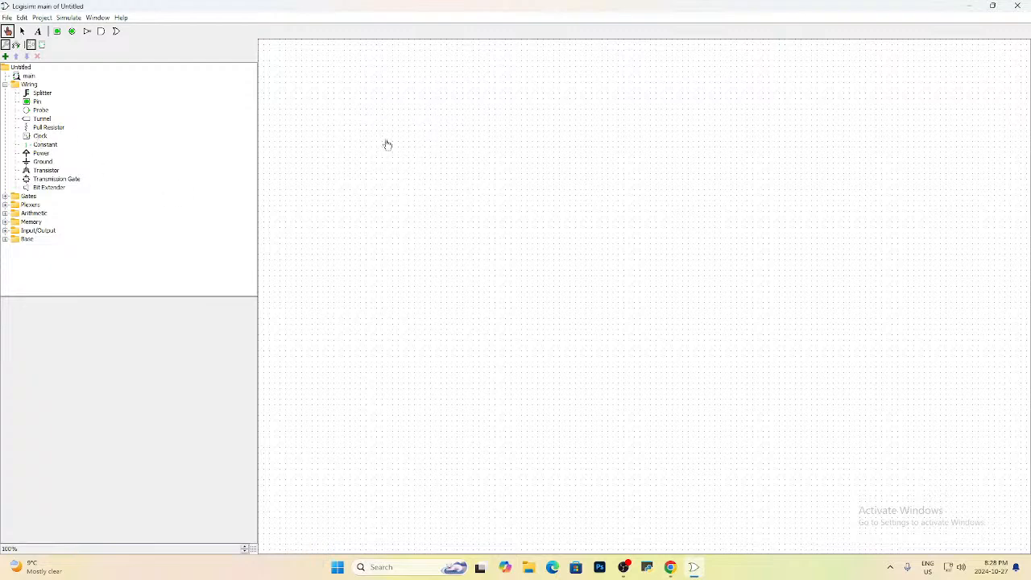
Step: Place an LED at the AND gate's output and wire both input pins to the gate
{"action": "left_click", "coordinate": [100, 31]}
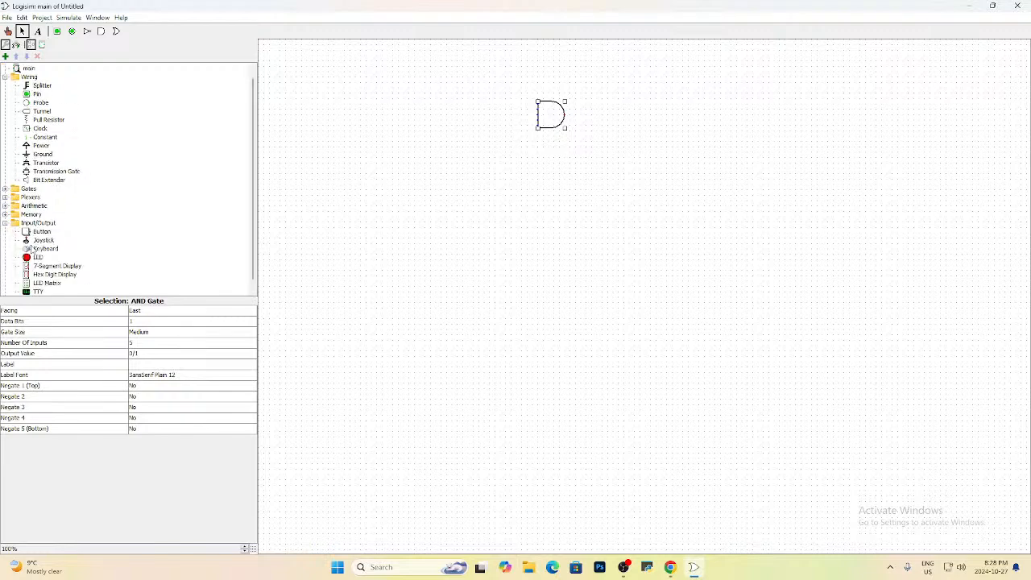
{"action": "left_click", "coordinate": [37, 257]}
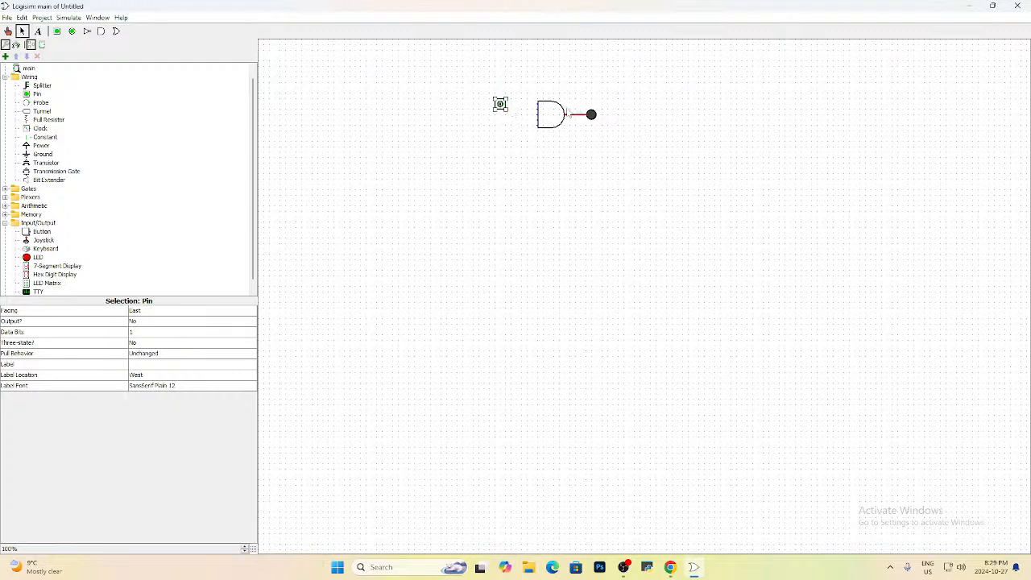
{"action": "left_click_drag", "start_coordinate": [508, 103], "coordinate": [535, 110]}
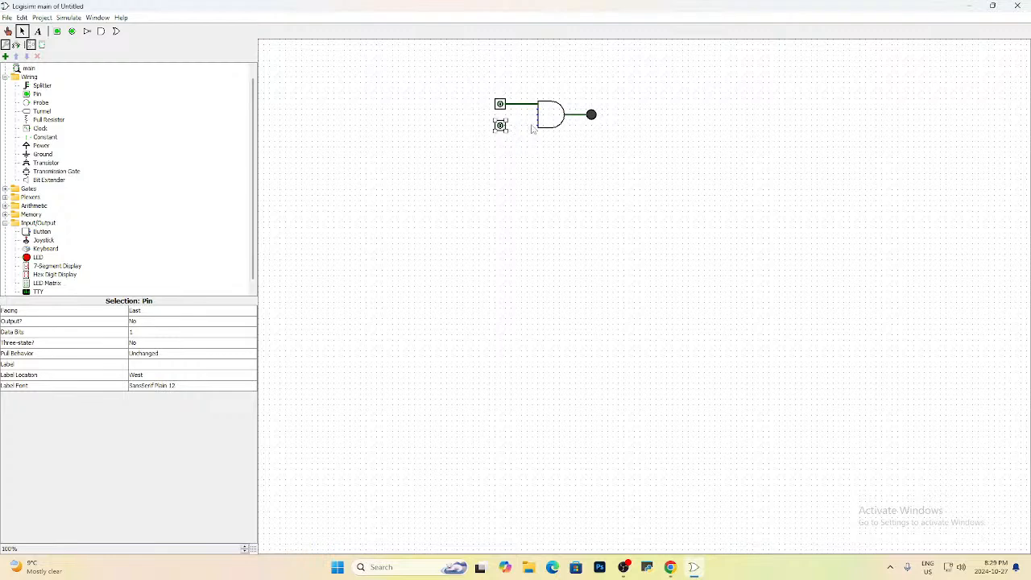
{"action": "left_click_drag", "start_coordinate": [508, 125], "coordinate": [531, 126]}
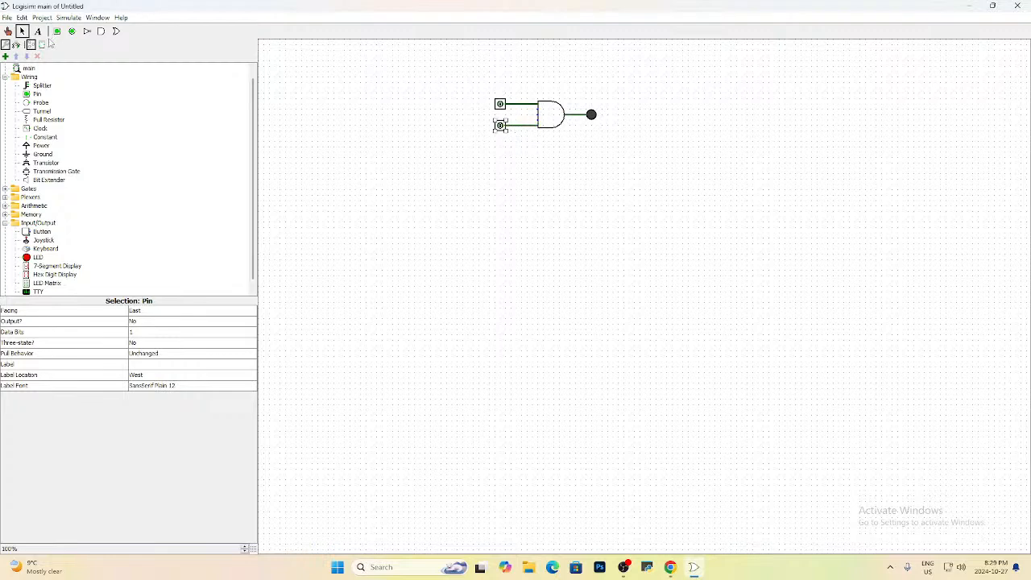
{"action": "left_click", "coordinate": [500, 127]}
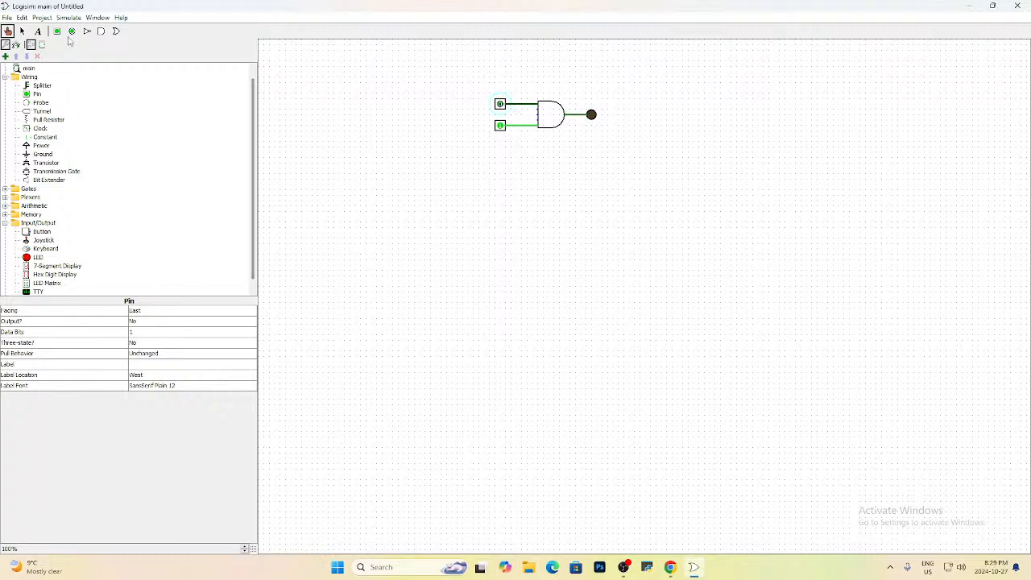
Step: Replace the upper input pin with a clock and poke it high to light the LED
{"action": "left_click", "coordinate": [499, 103]}
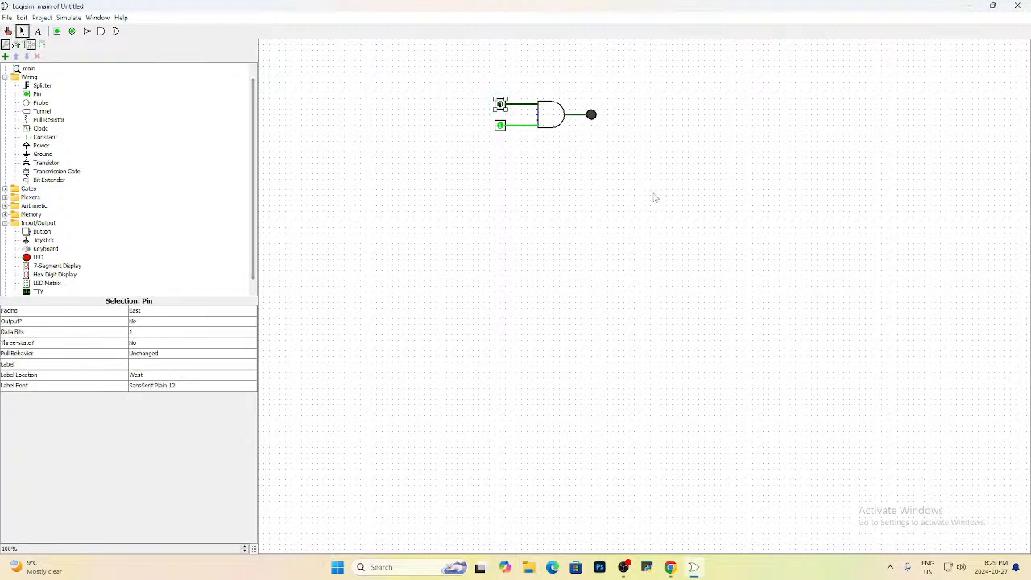
{"action": "left_click", "coordinate": [40, 127]}
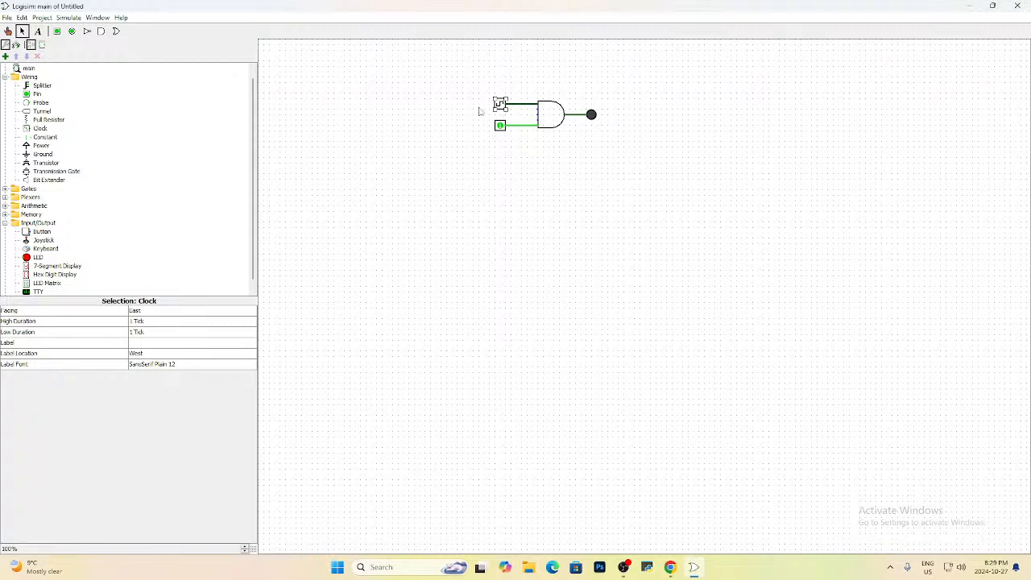
{"action": "mouse_move", "coordinate": [600, 121]}
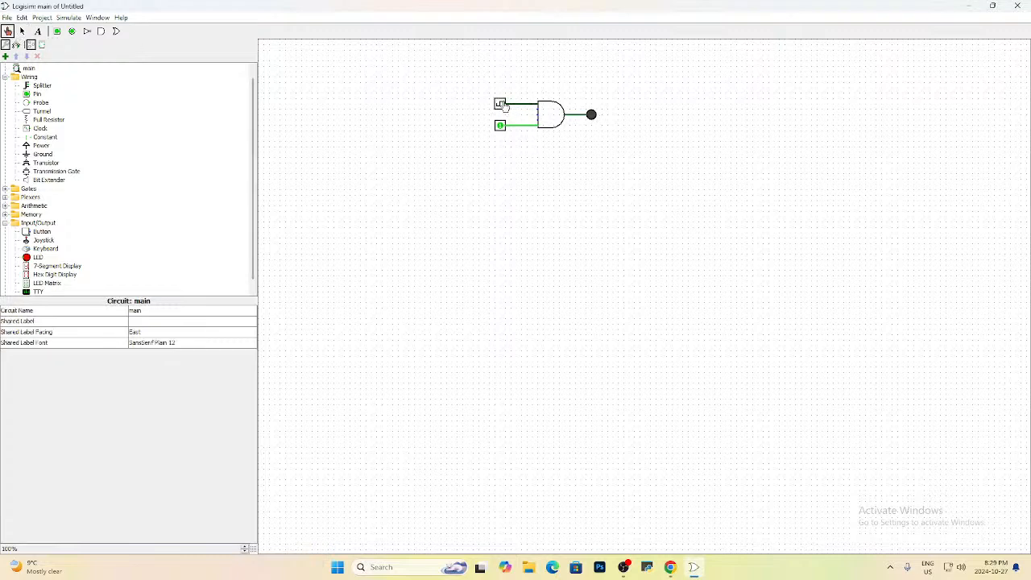
{"action": "left_click", "coordinate": [498, 106]}
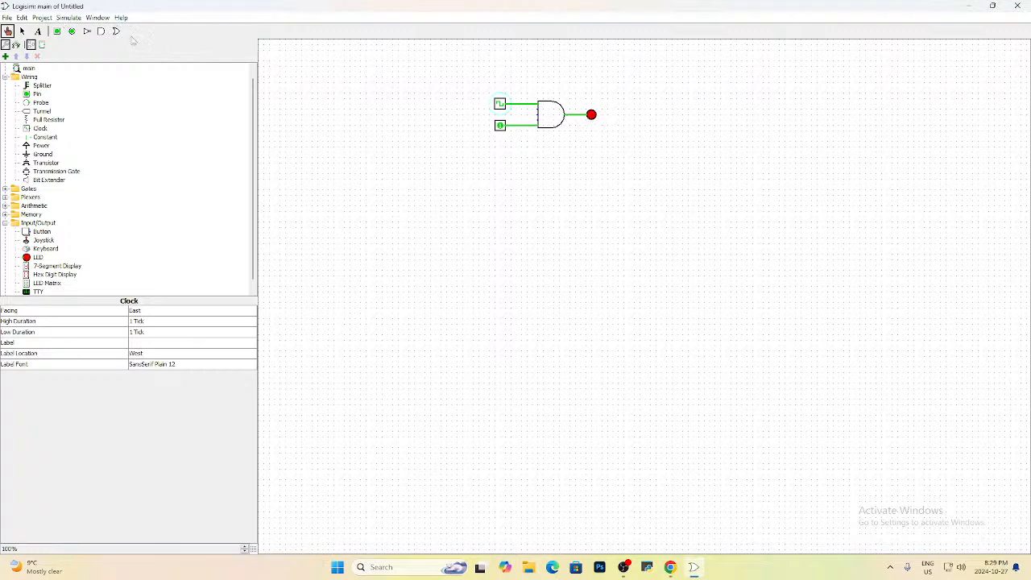
Step: Choose 32 Hz from the Simulate menu's tick frequency list
{"action": "left_click", "coordinate": [73, 17]}
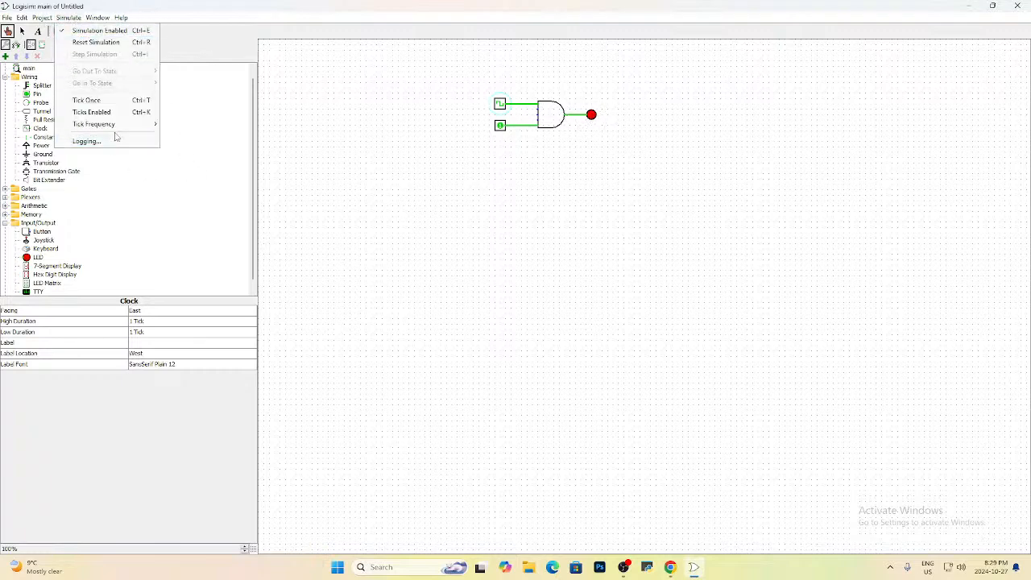
{"action": "left_click", "coordinate": [93, 124]}
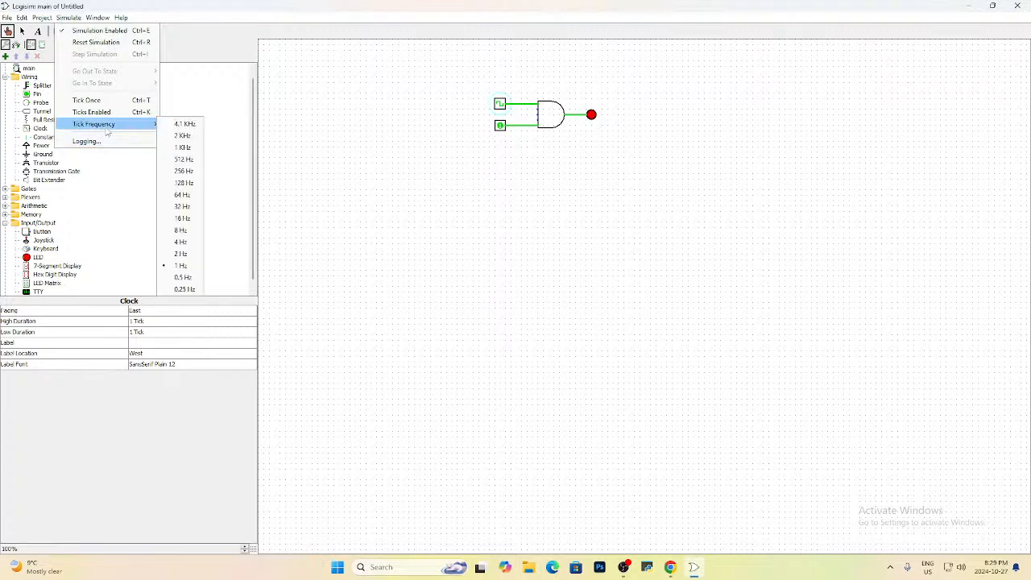
{"action": "mouse_move", "coordinate": [194, 210]}
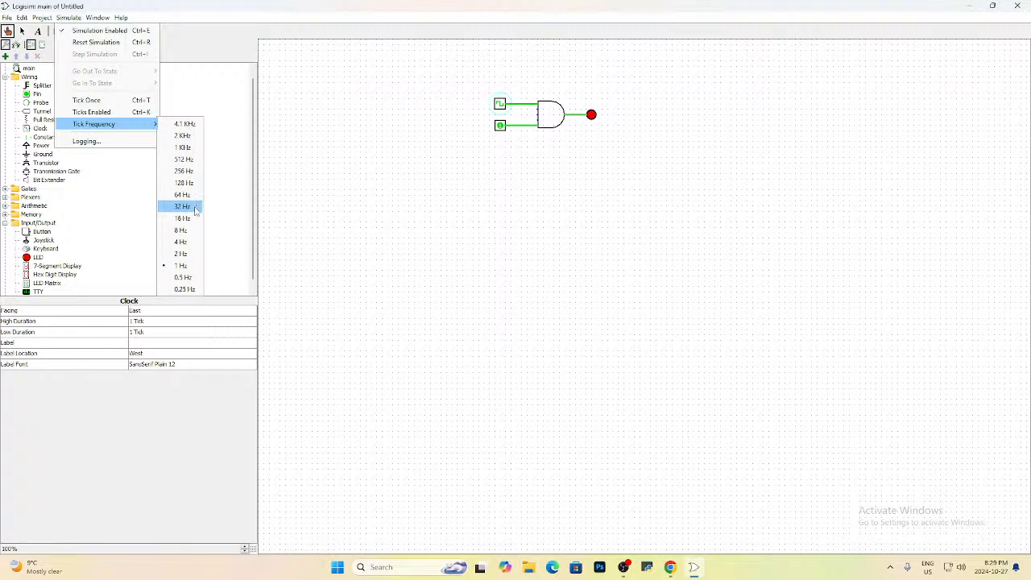
{"action": "left_click", "coordinate": [183, 206]}
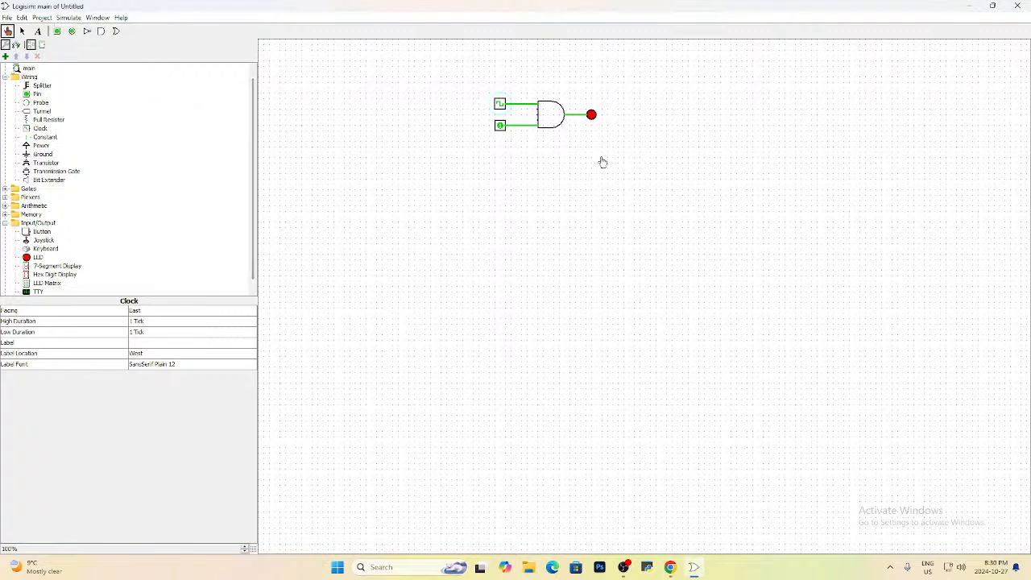
{"action": "mouse_move", "coordinate": [607, 200]}
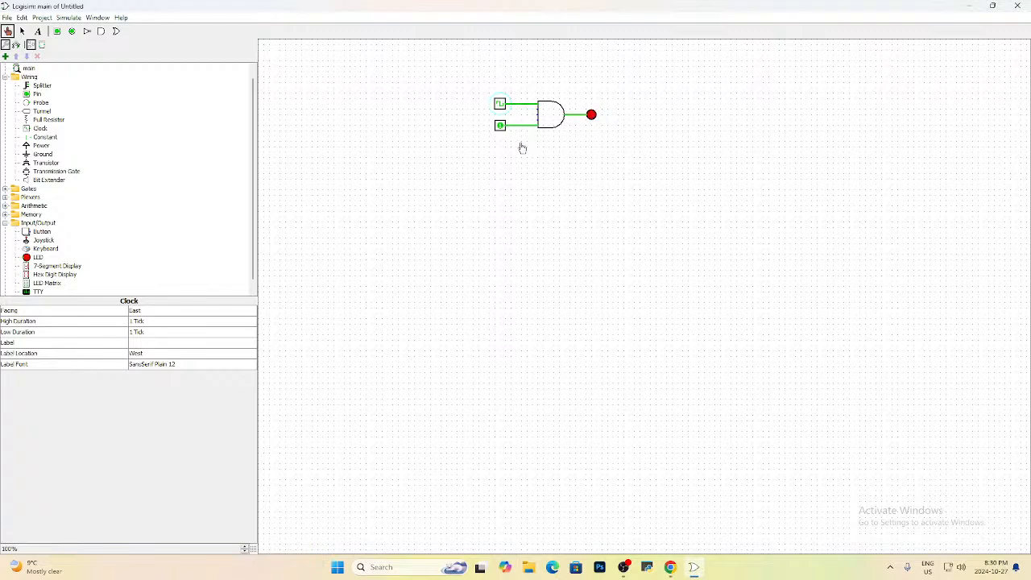
{"action": "mouse_move", "coordinate": [884, 314]}
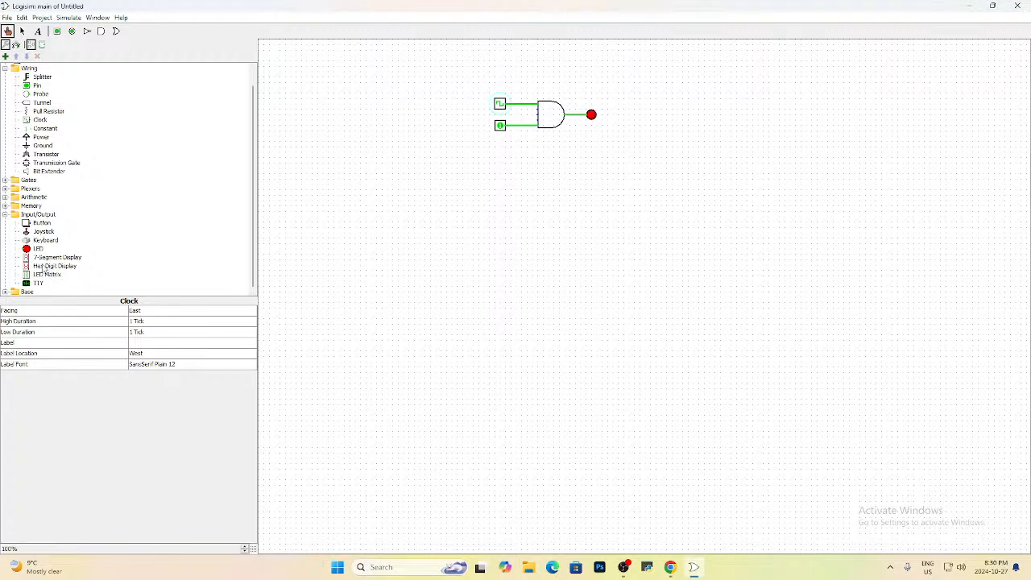
Step: Place a hex digit display on the canvas below the clock-driven AND circuit
{"action": "left_click", "coordinate": [54, 266]}
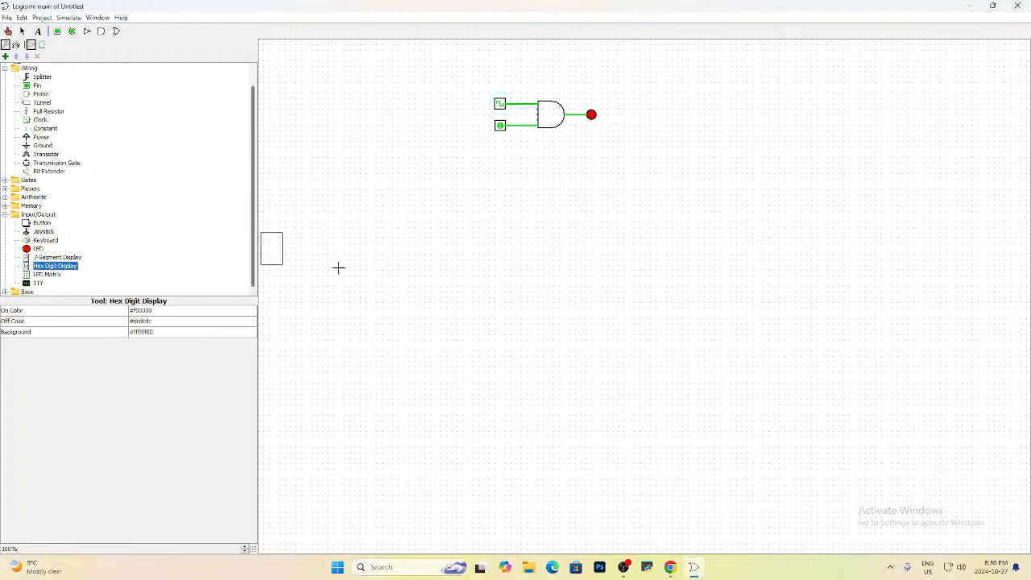
{"action": "left_click", "coordinate": [471, 222]}
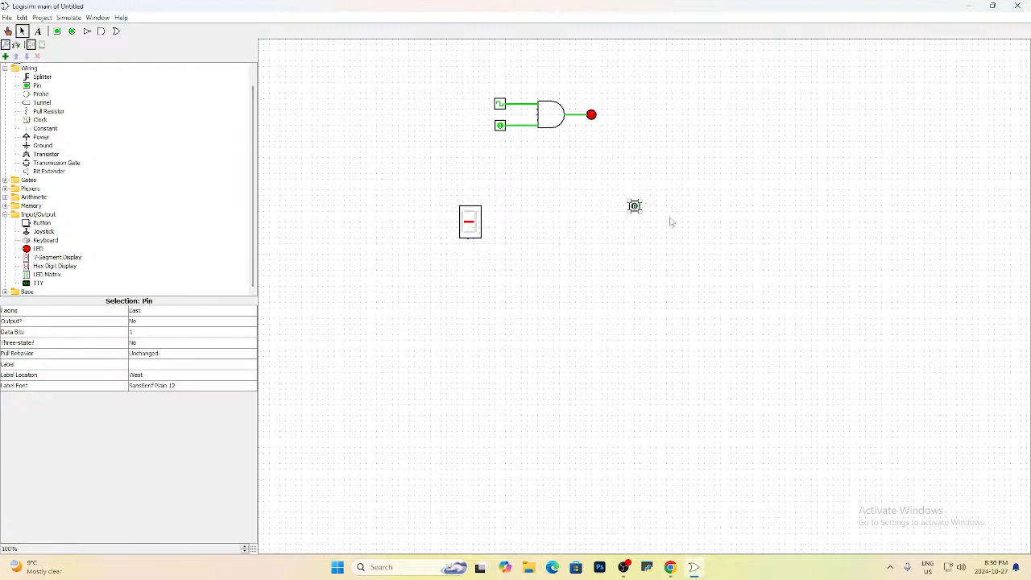
{"action": "mouse_move", "coordinate": [635, 207]}
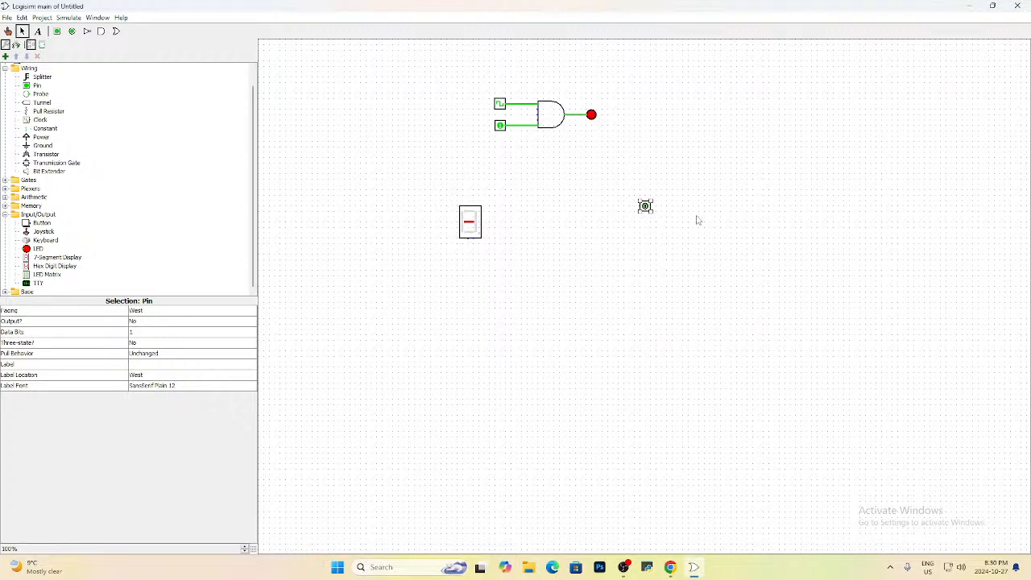
{"action": "mouse_move", "coordinate": [658, 224]}
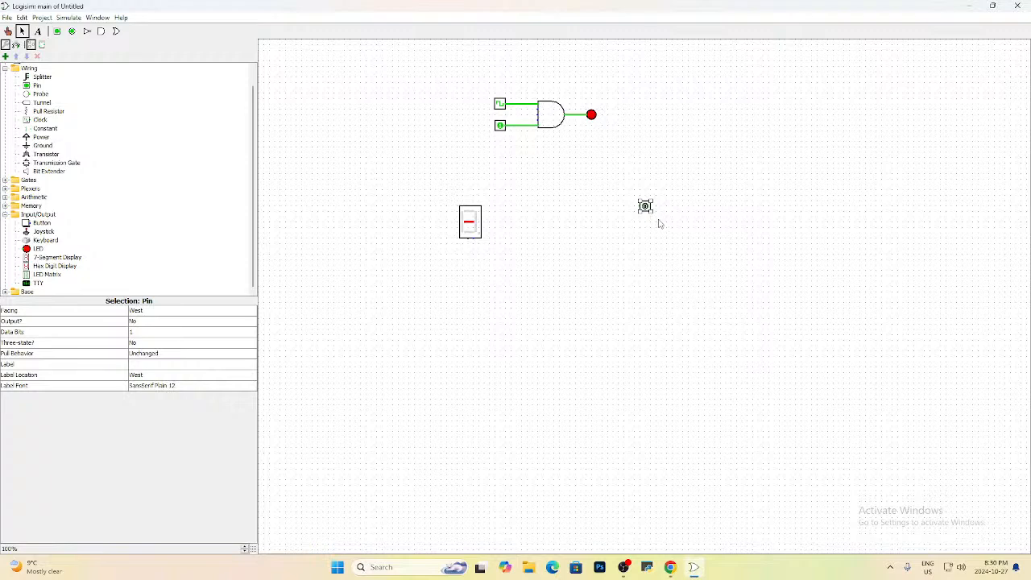
{"action": "mouse_move", "coordinate": [663, 241]}
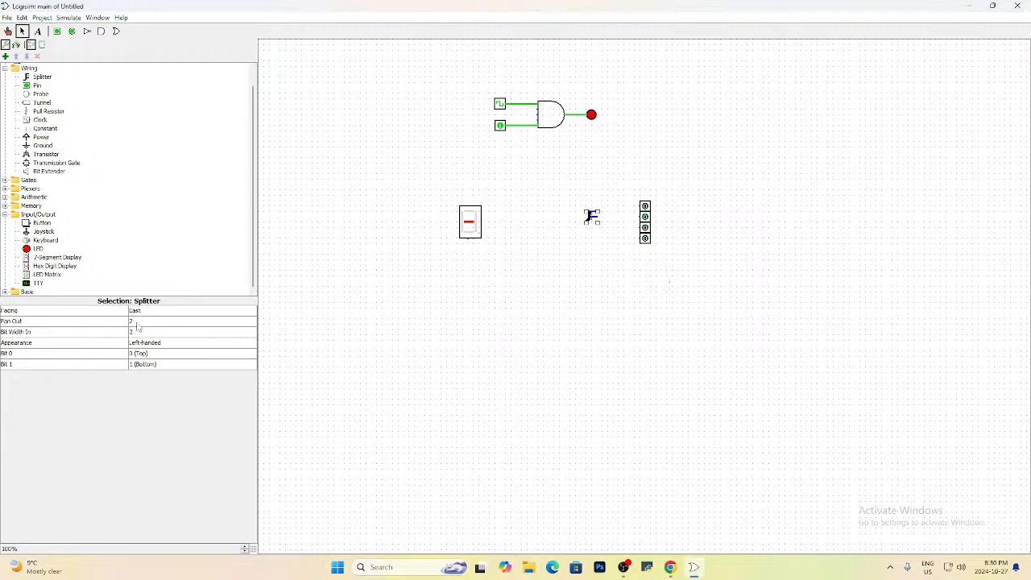
Step: Set the splitter's Fan Out to 4 and Bit Width In to 4
{"action": "left_click", "coordinate": [191, 320]}
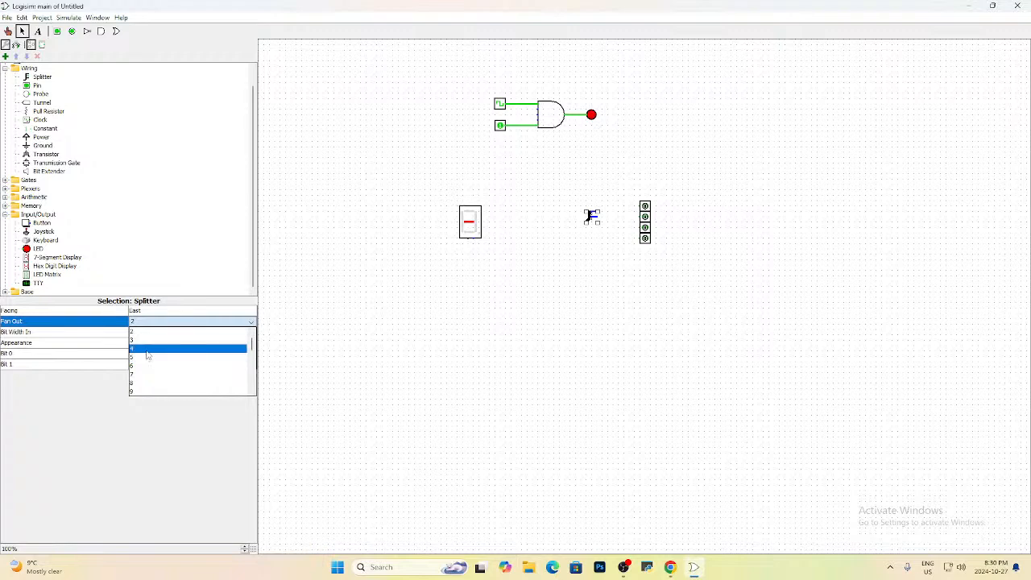
{"action": "left_click", "coordinate": [145, 347]}
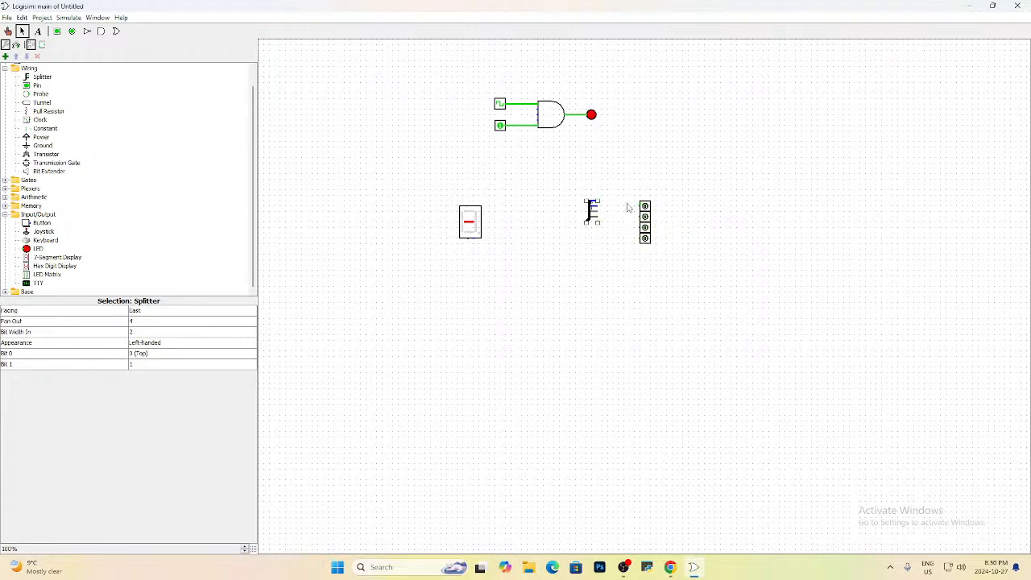
{"action": "mouse_move", "coordinate": [138, 337]}
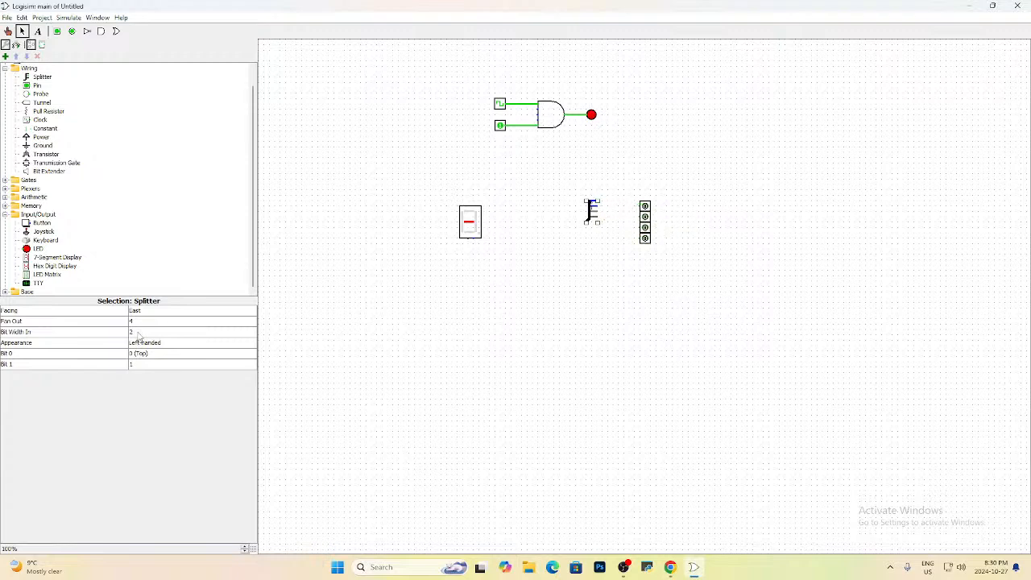
{"action": "left_click", "coordinate": [191, 331]}
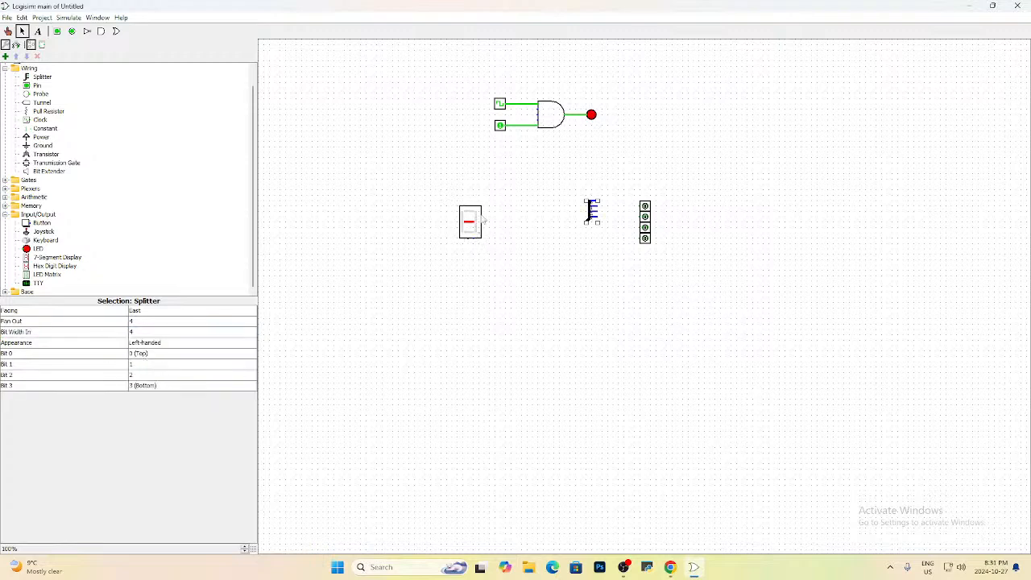
{"action": "mouse_move", "coordinate": [471, 246]}
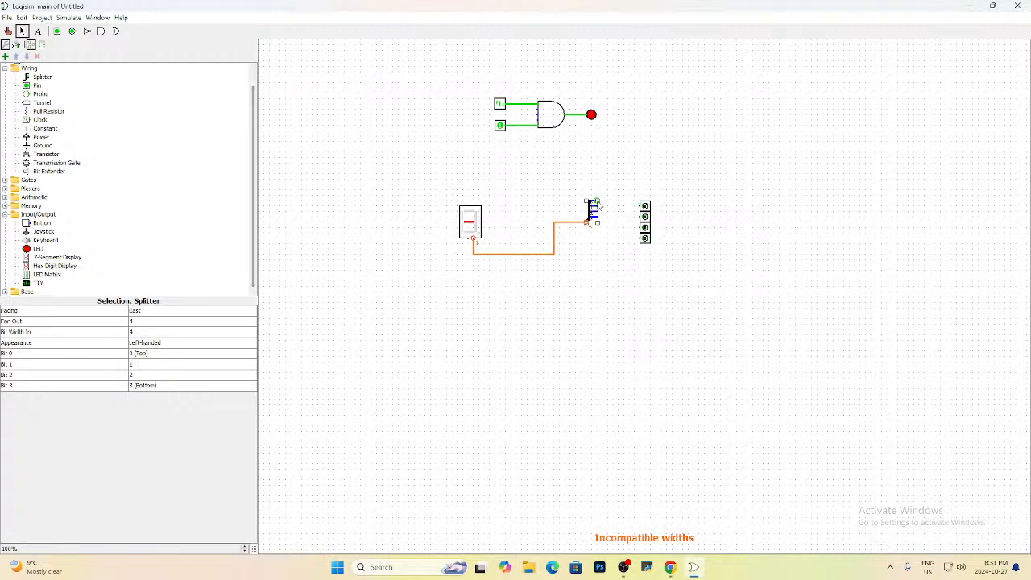
Step: Wire a pin to a splitter branch and select the wire leading into the splitter
{"action": "left_click_drag", "start_coordinate": [600, 206], "coordinate": [645, 205]}
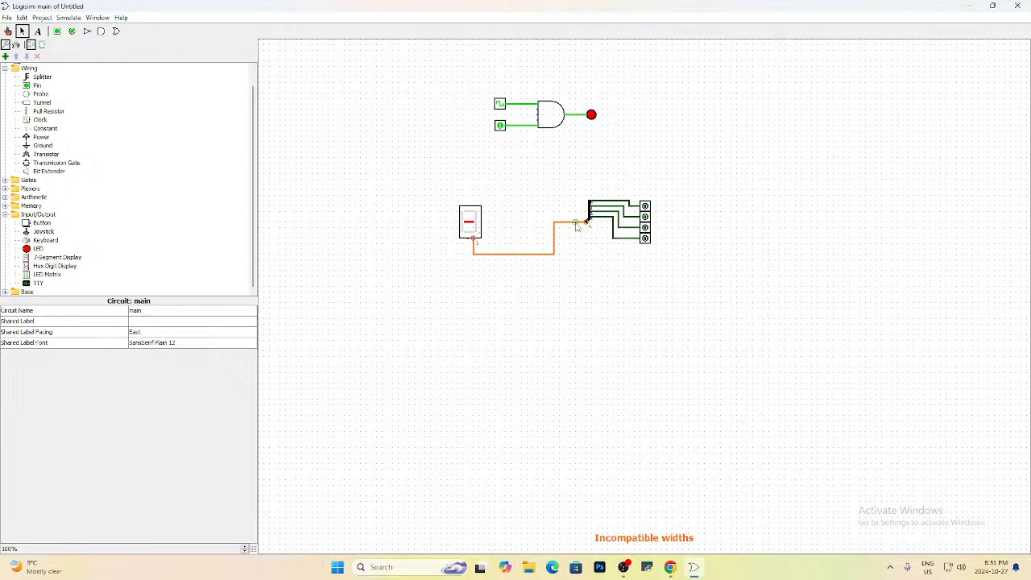
{"action": "left_click", "coordinate": [564, 223]}
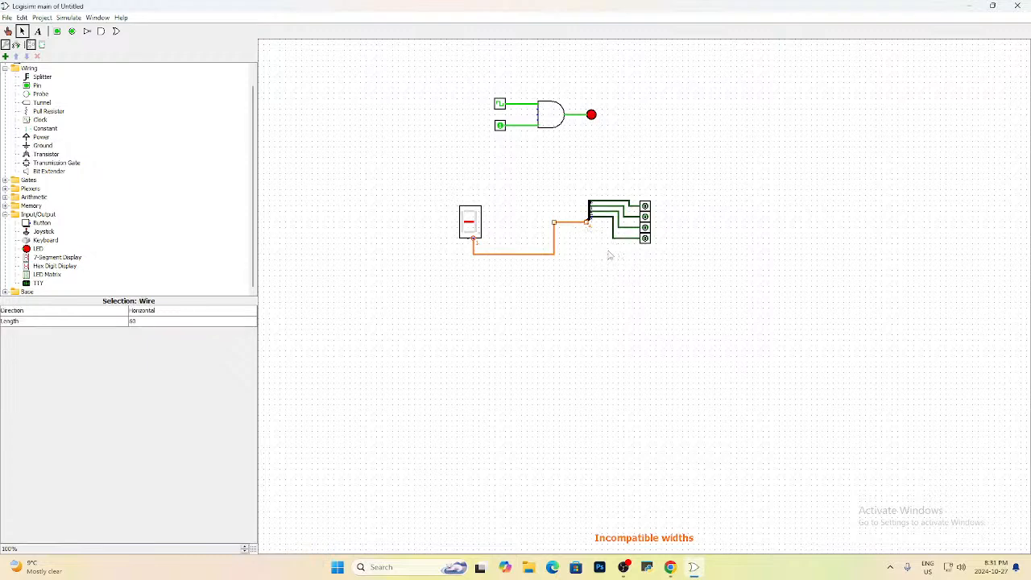
{"action": "mouse_move", "coordinate": [474, 242]}
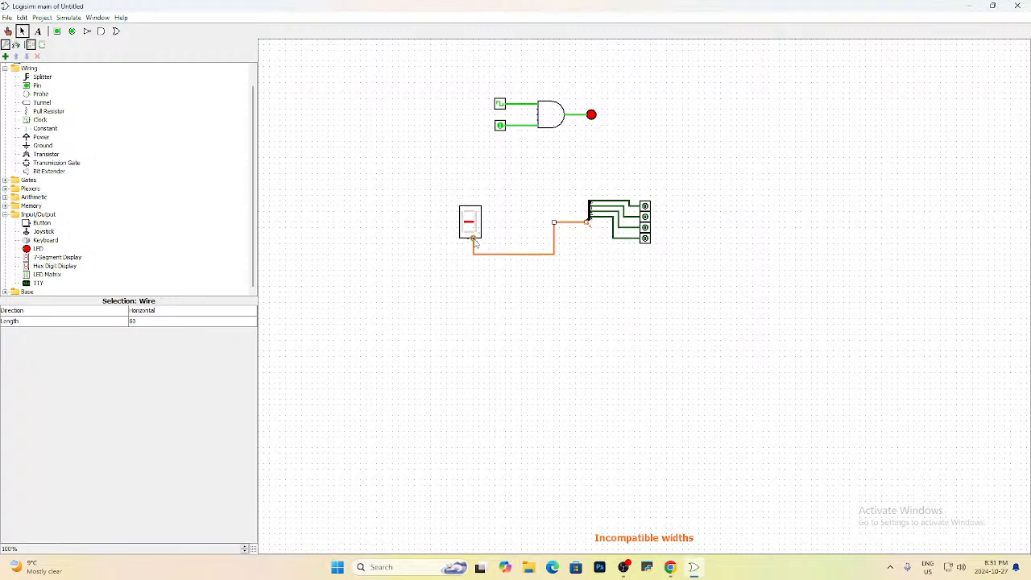
{"action": "mouse_move", "coordinate": [475, 260]}
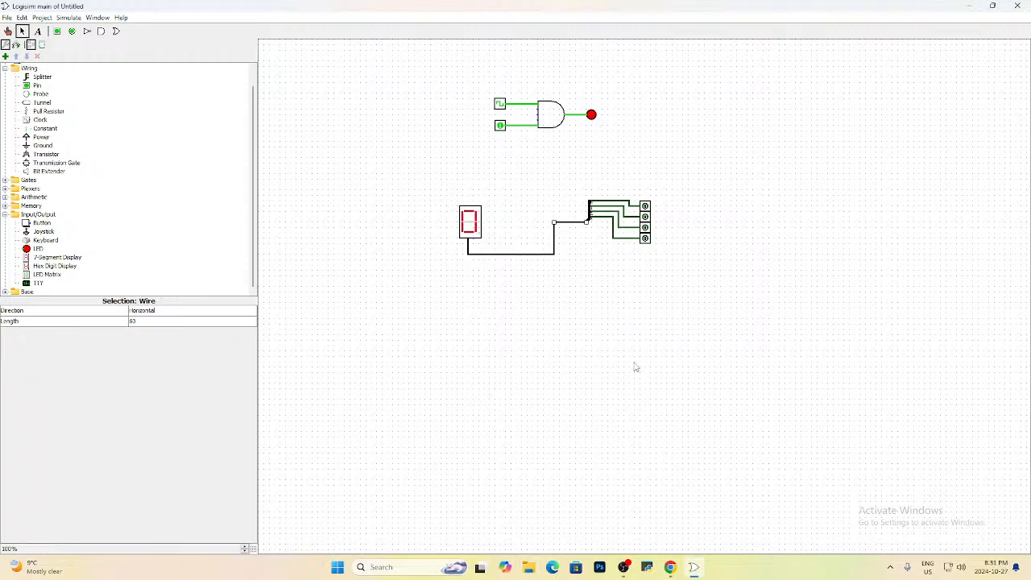
{"action": "mouse_move", "coordinate": [633, 220]}
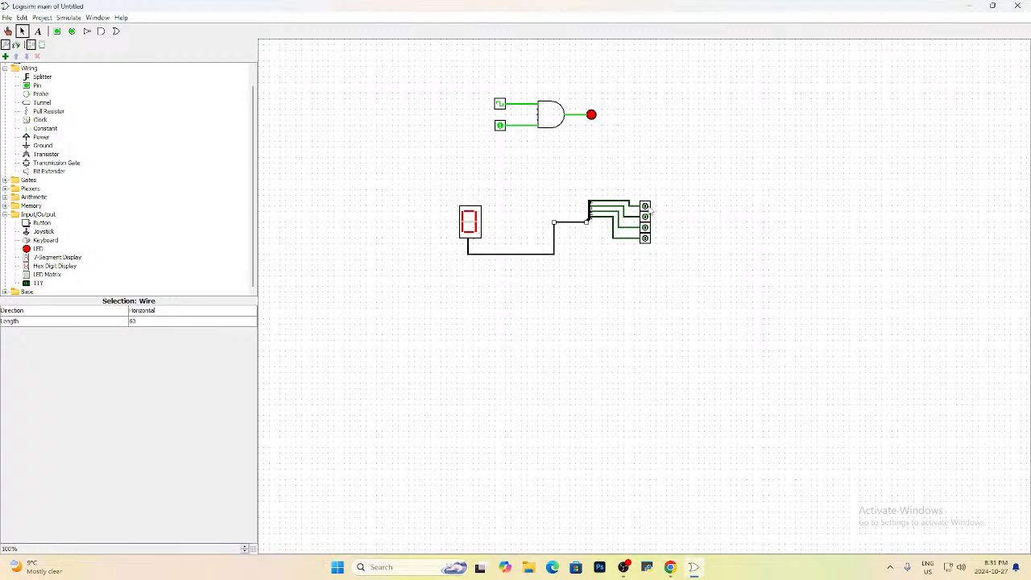
{"action": "mouse_move", "coordinate": [649, 138]}
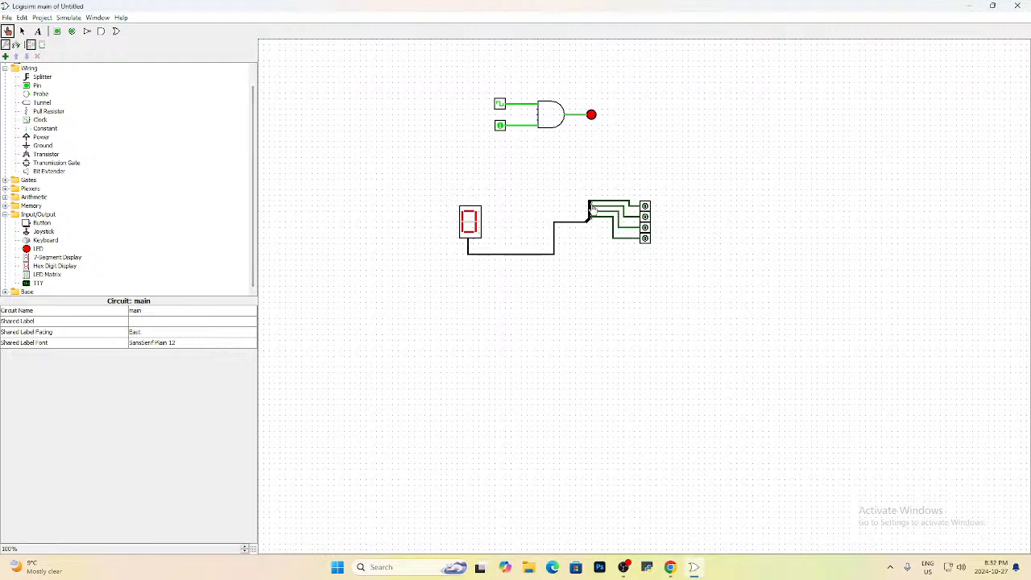
{"action": "mouse_move", "coordinate": [596, 211]}
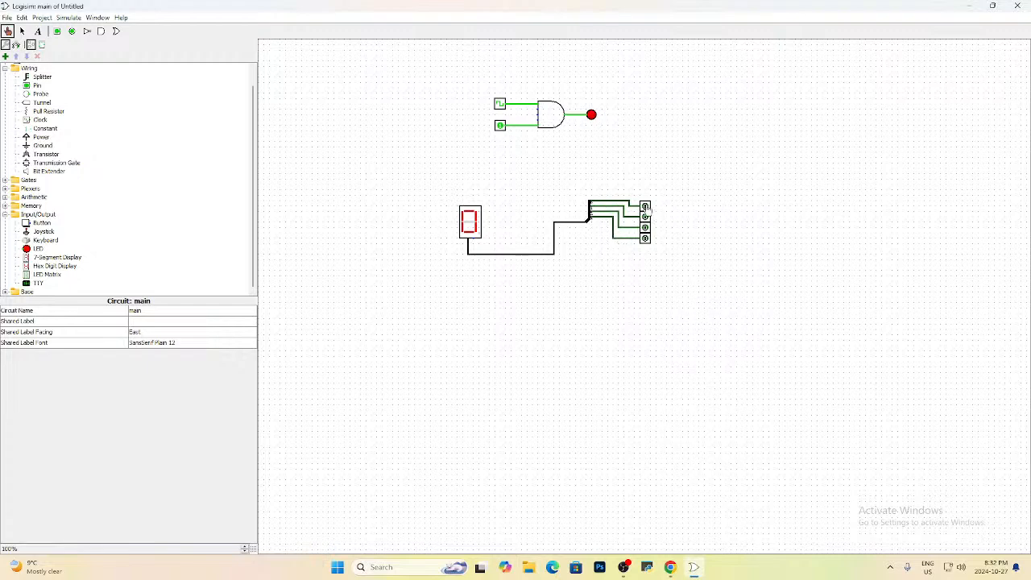
Step: Switch the top input pin on so the hex display shows 1
{"action": "left_click", "coordinate": [645, 207]}
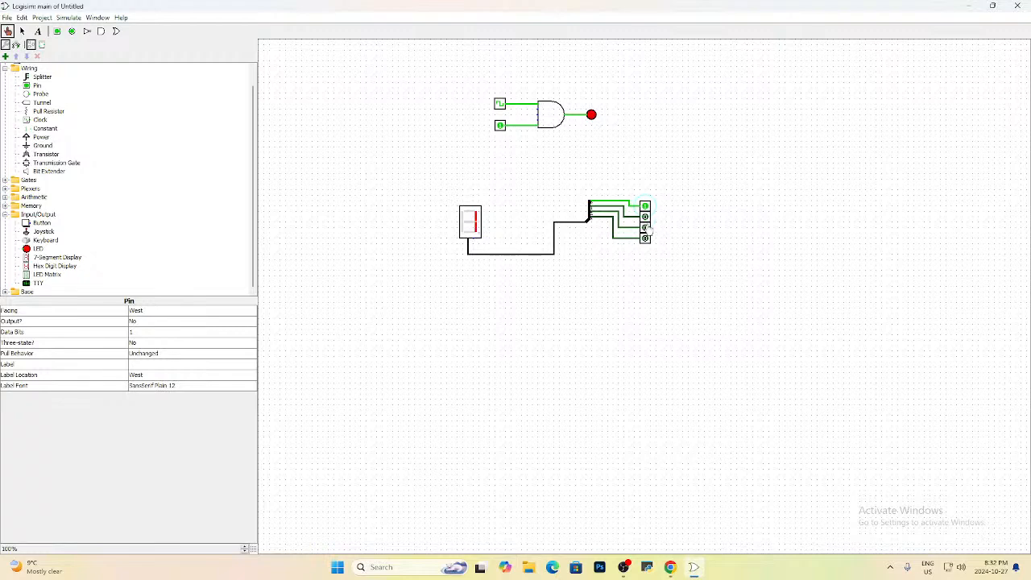
{"action": "mouse_move", "coordinate": [727, 228]}
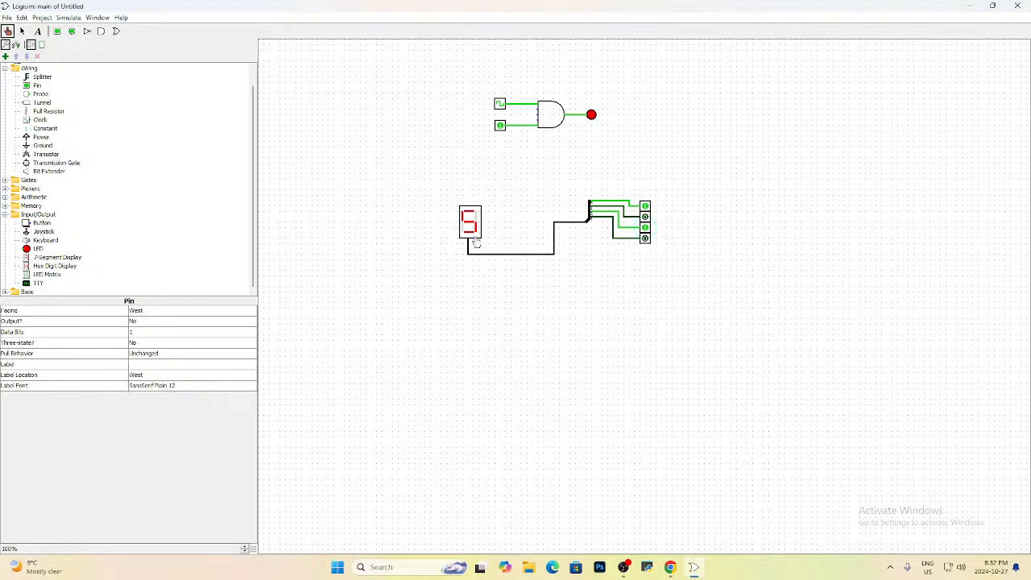
{"action": "mouse_move", "coordinate": [642, 264]}
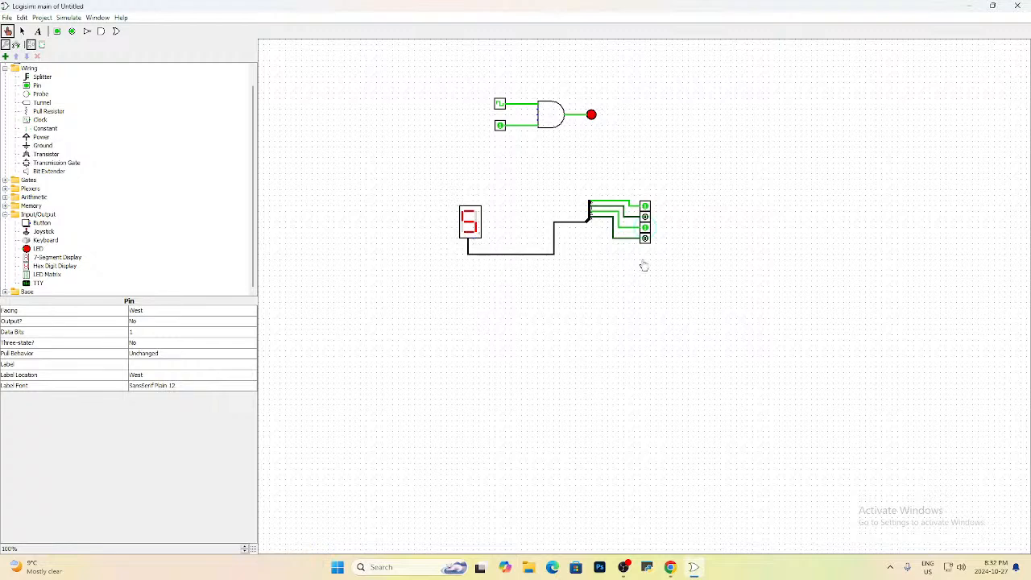